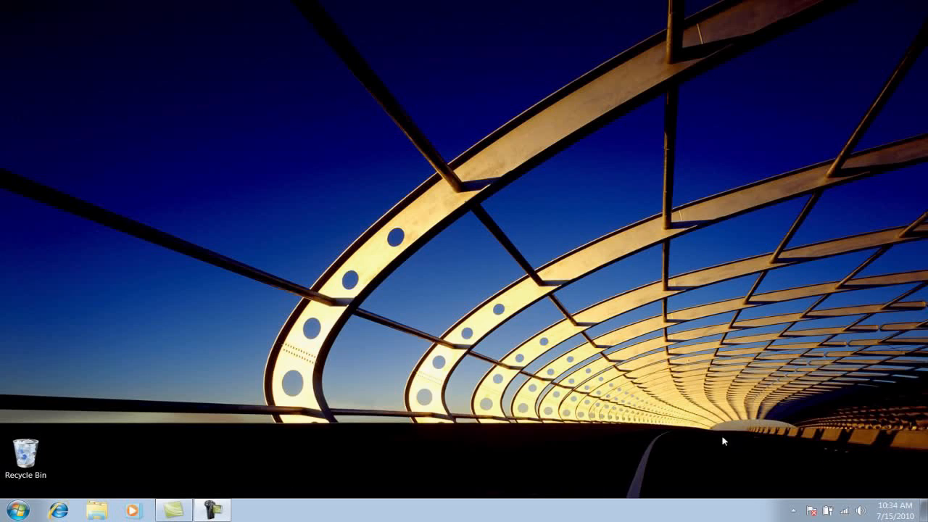
{"action": "mouse_move", "coordinate": [466, 440]}
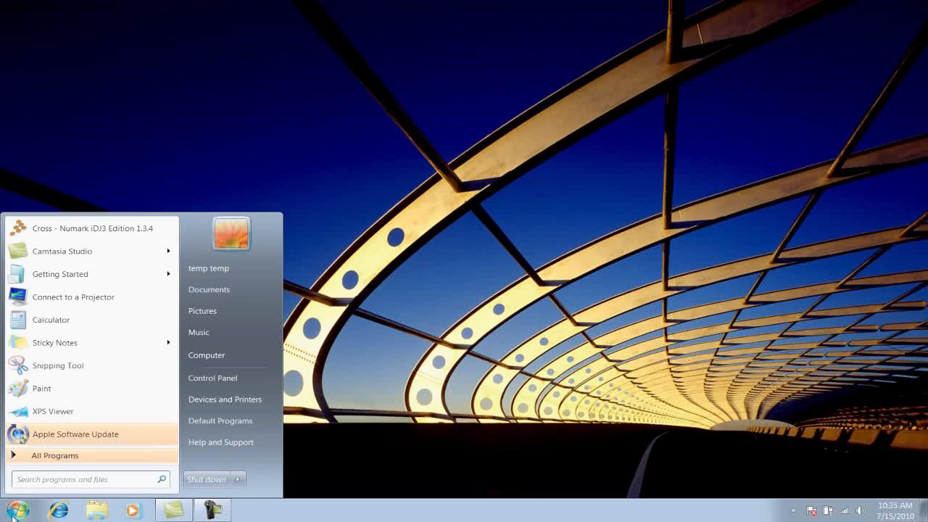
{"action": "mouse_move", "coordinate": [212, 378]}
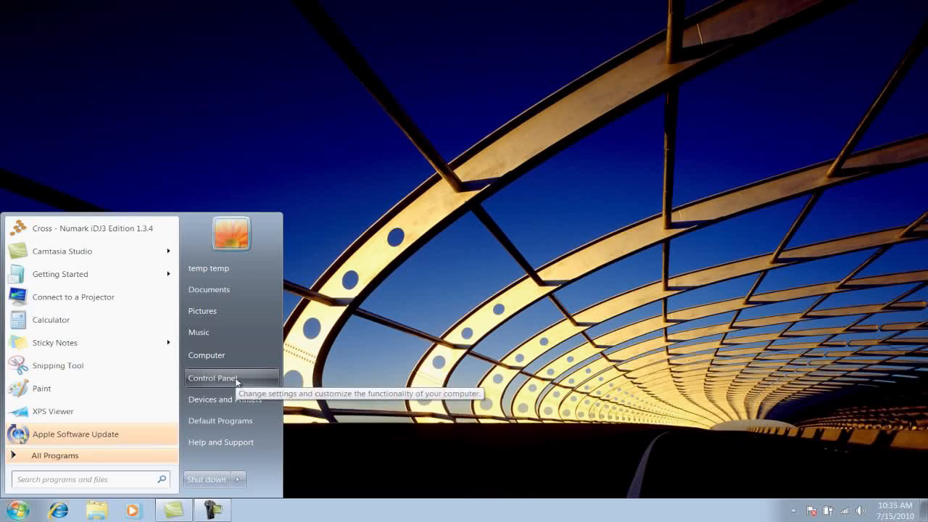
- Open Control Panel and switch View by to Large icons
{"action": "left_click", "coordinate": [212, 378]}
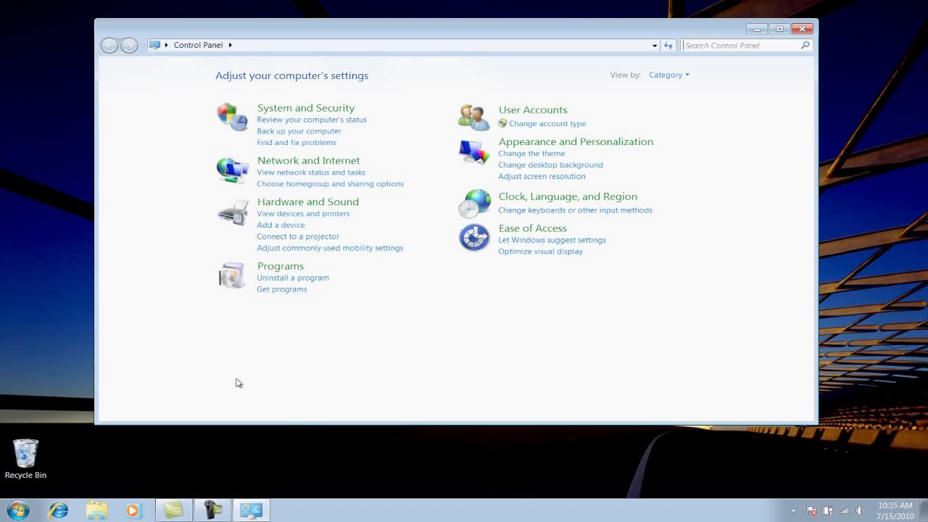
{"action": "mouse_move", "coordinate": [658, 115]}
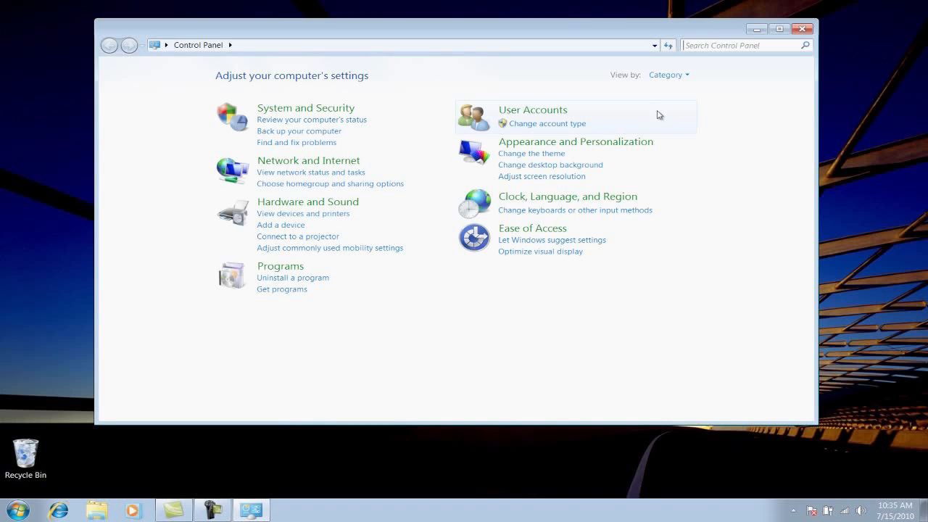
{"action": "left_click", "coordinate": [666, 74]}
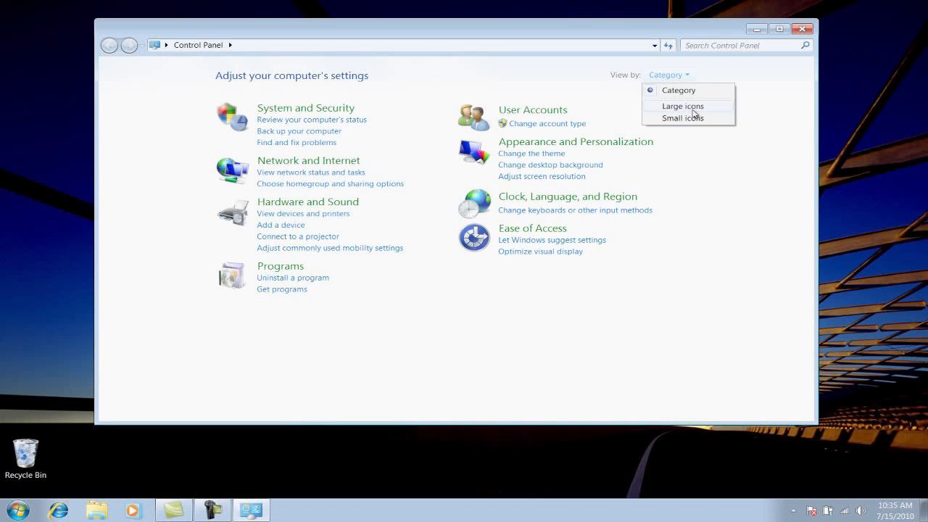
{"action": "left_click", "coordinate": [682, 106]}
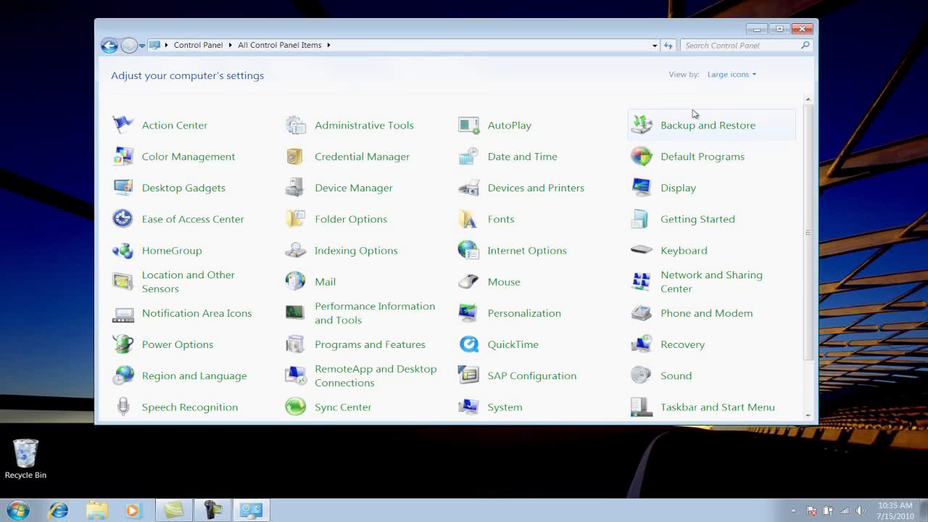
{"action": "mouse_move", "coordinate": [262, 107]}
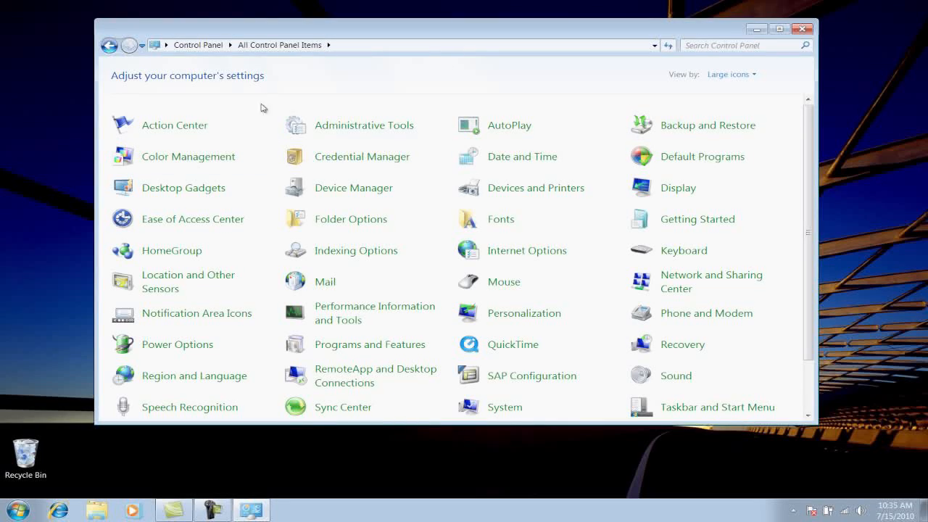
{"action": "mouse_move", "coordinate": [205, 108]}
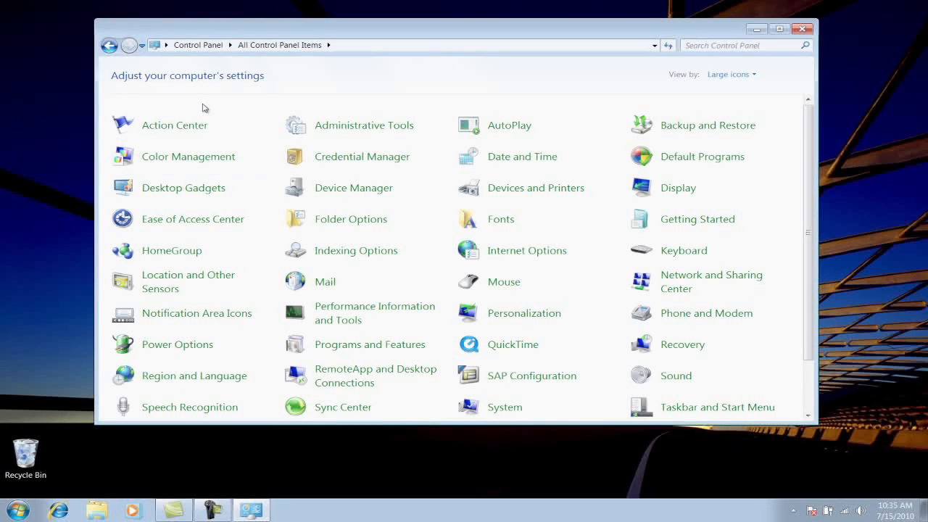
{"action": "mouse_move", "coordinate": [505, 406]}
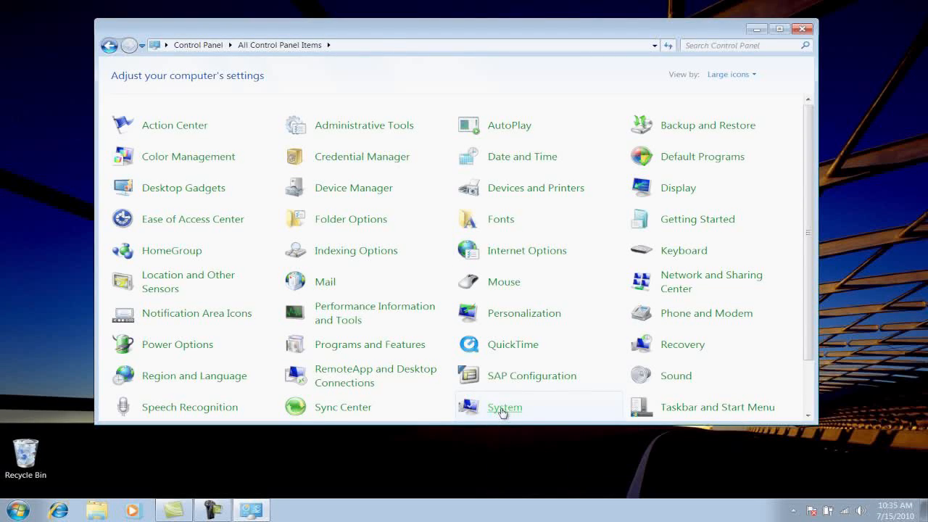
- Check the System page shows a 32-bit Operating System, then close it
{"action": "left_click", "coordinate": [504, 407]}
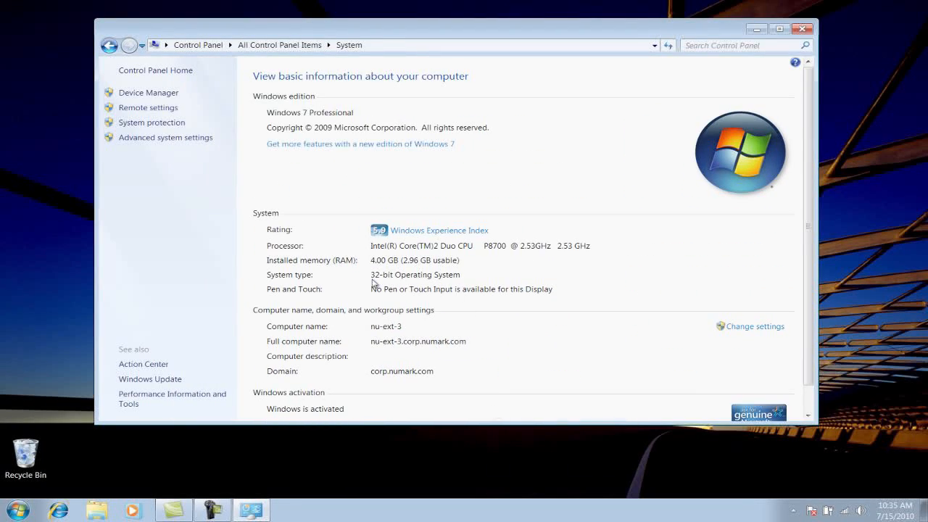
{"action": "mouse_move", "coordinate": [396, 245]}
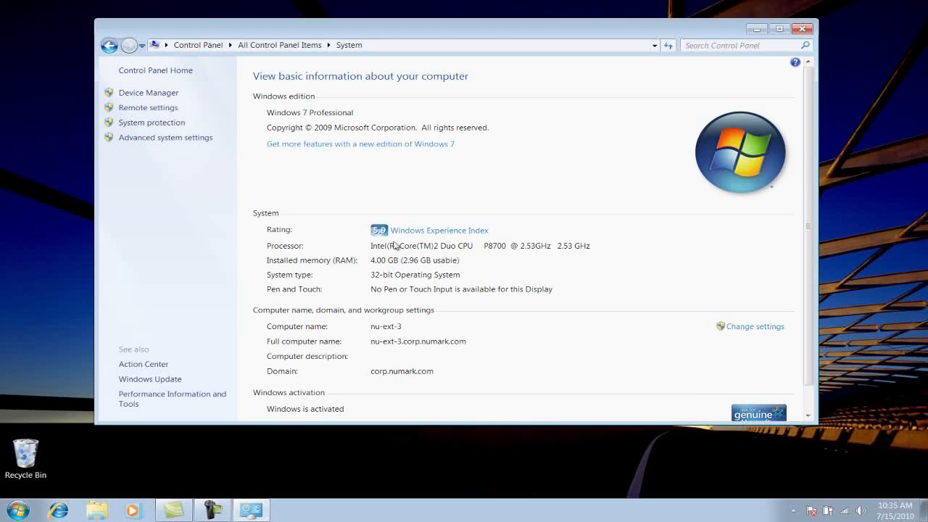
{"action": "mouse_move", "coordinate": [396, 284]}
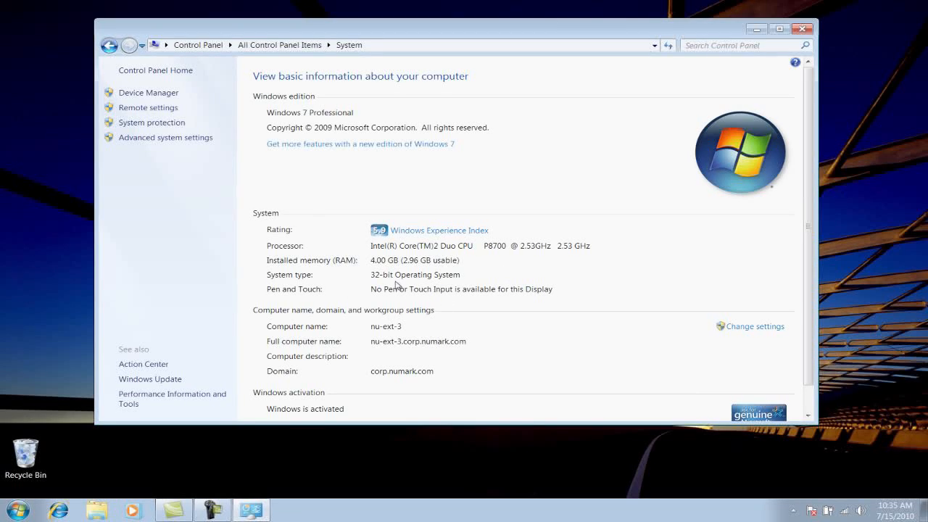
{"action": "mouse_move", "coordinate": [846, 58]}
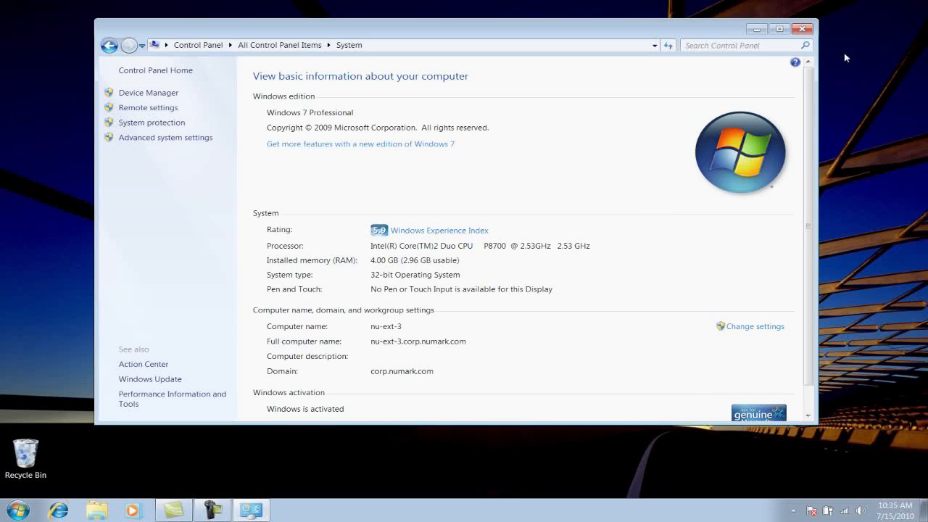
{"action": "left_click", "coordinate": [802, 28]}
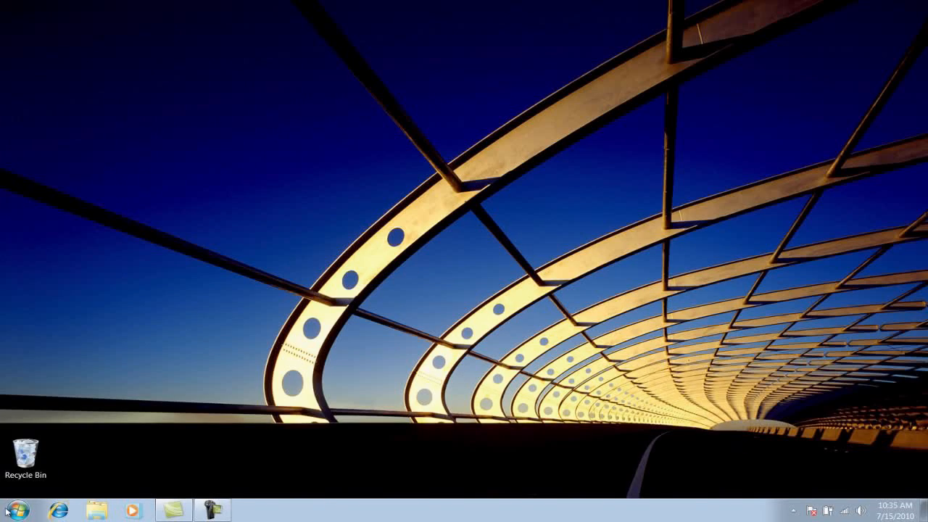
- From Computer, browse the IDJ3 disc to Drivers - INSTALL FIRST\Numark_iDJ3_WIN32_2.9.11
{"action": "left_click", "coordinate": [96, 510]}
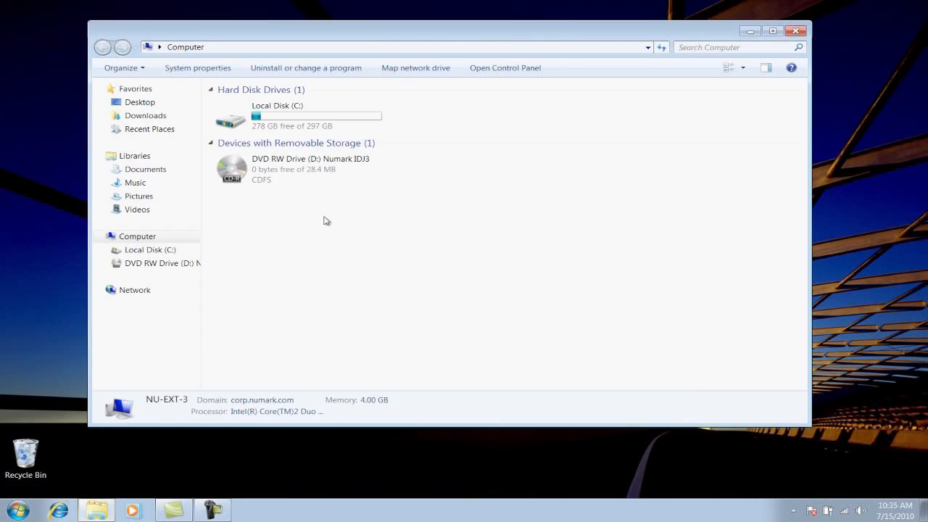
{"action": "double_click", "coordinate": [231, 168]}
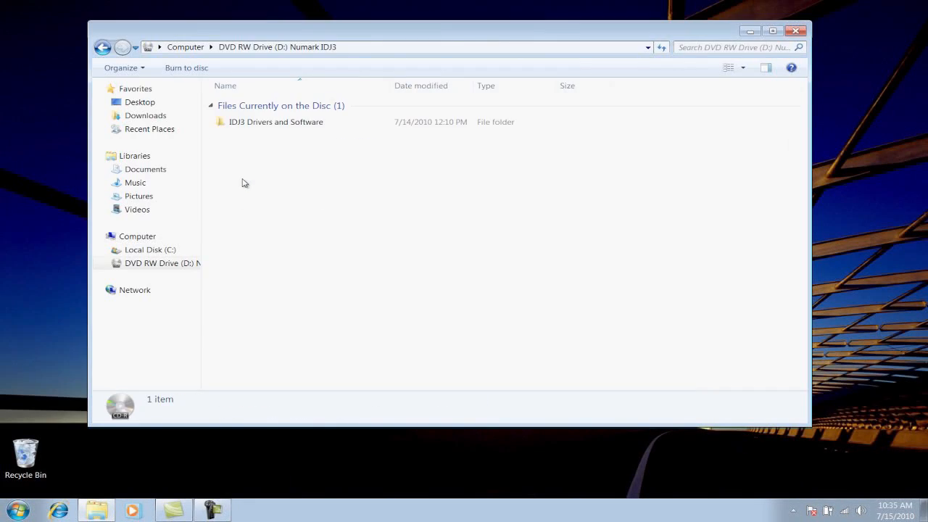
{"action": "double_click", "coordinate": [276, 122]}
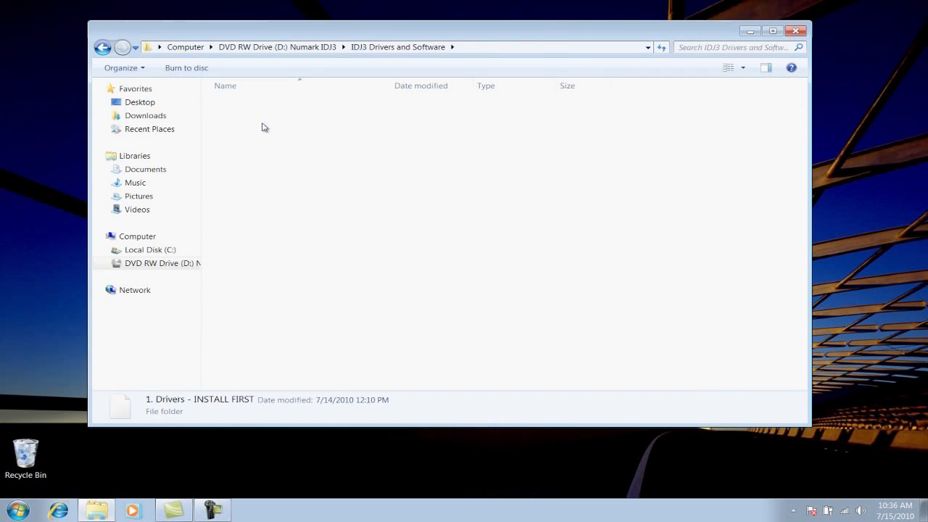
{"action": "double_click", "coordinate": [199, 400]}
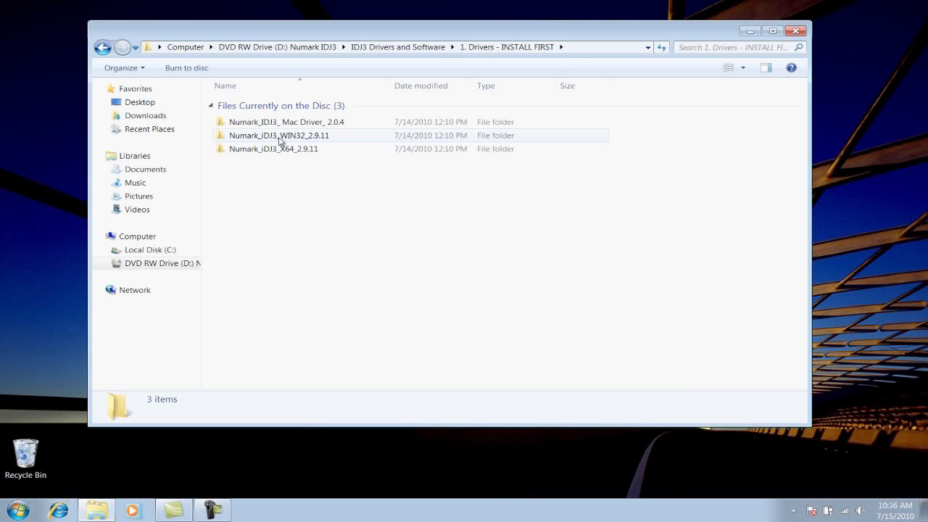
{"action": "mouse_move", "coordinate": [279, 135]}
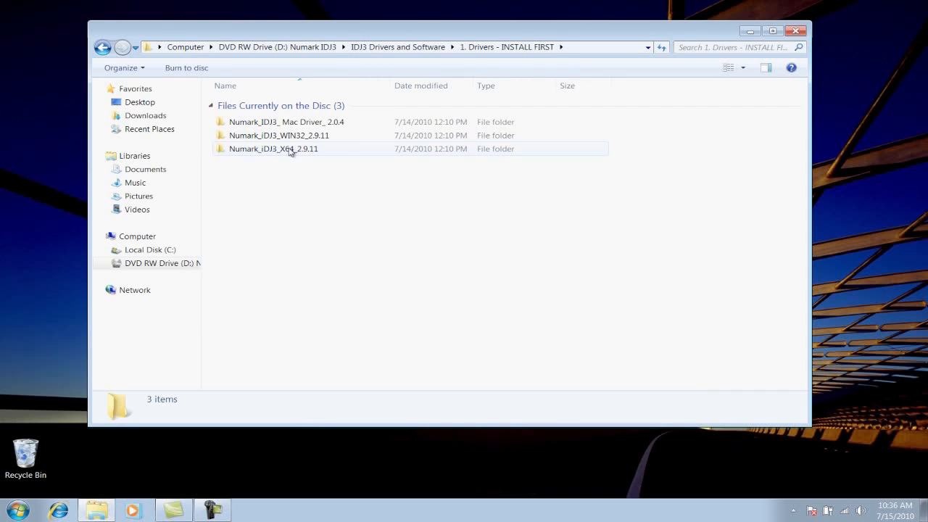
{"action": "double_click", "coordinate": [279, 135]}
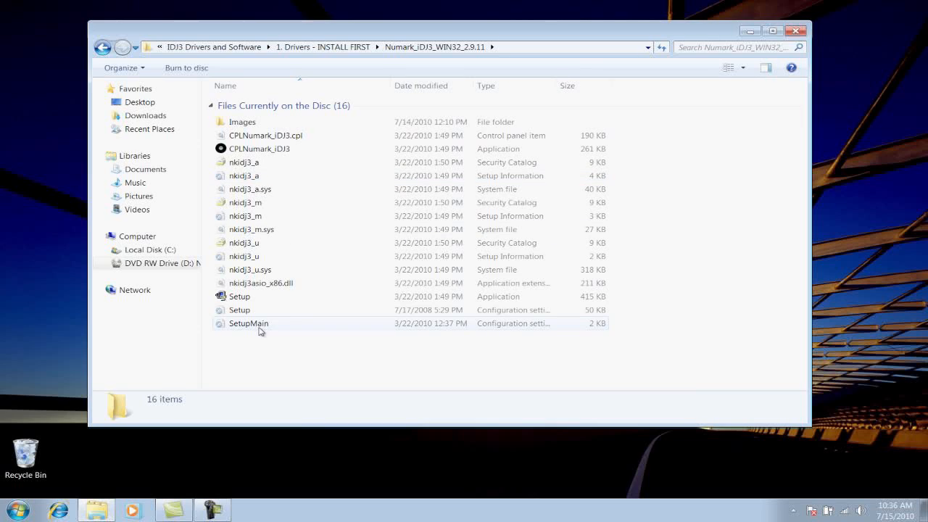
- Select the Setup application in the 32-bit driver folder
{"action": "left_click", "coordinate": [239, 310]}
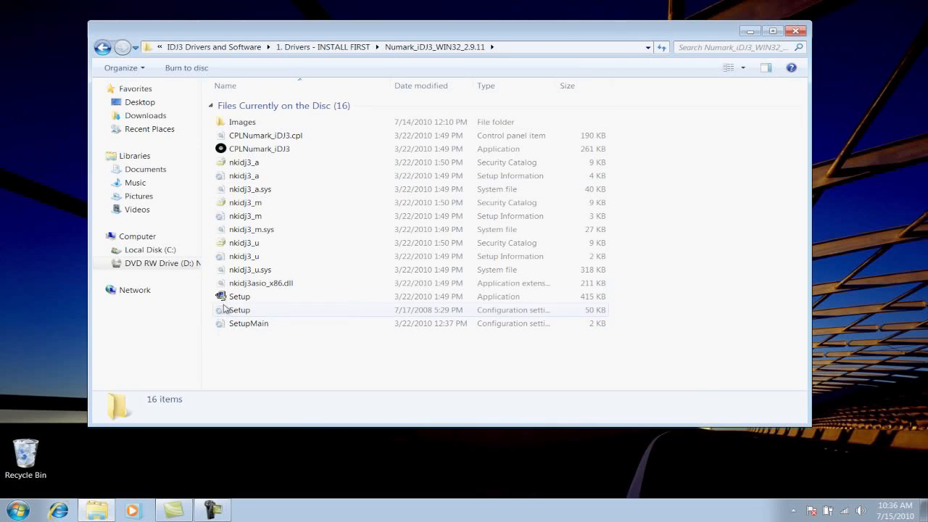
{"action": "mouse_move", "coordinate": [239, 296]}
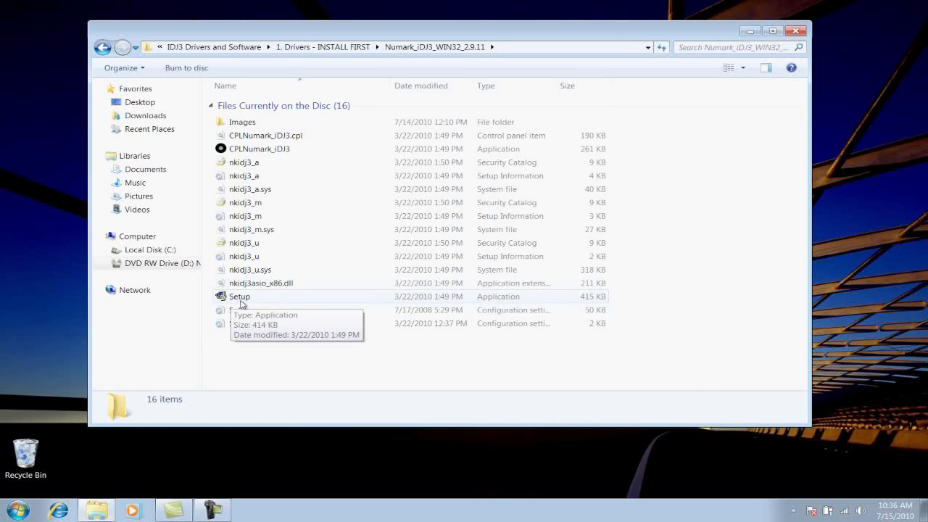
{"action": "mouse_move", "coordinate": [228, 301]}
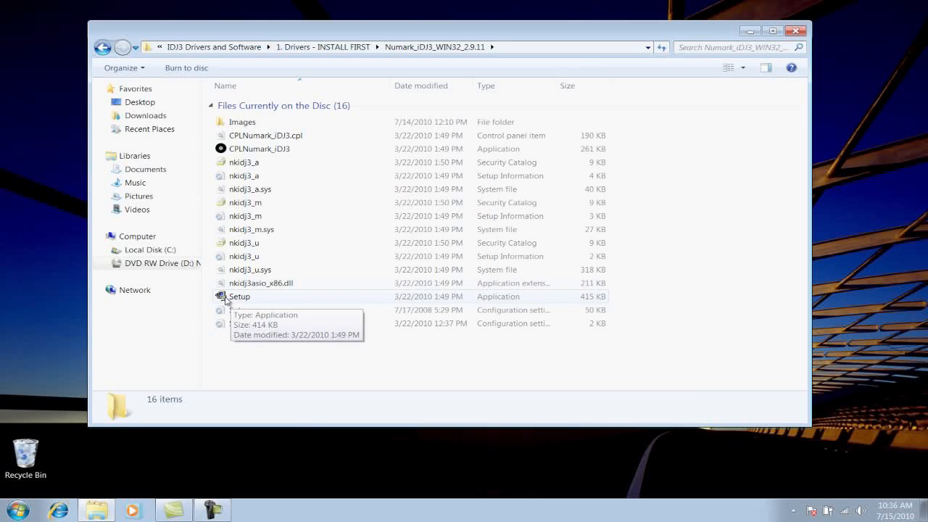
{"action": "left_click", "coordinate": [239, 297]}
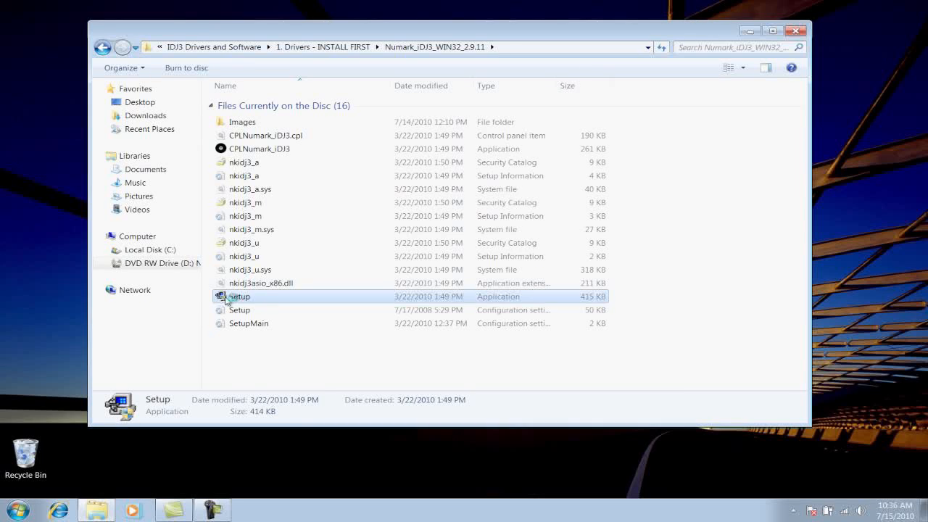
- Launch Setup, confirm English, accept the license and start the install
{"action": "double_click", "coordinate": [239, 295]}
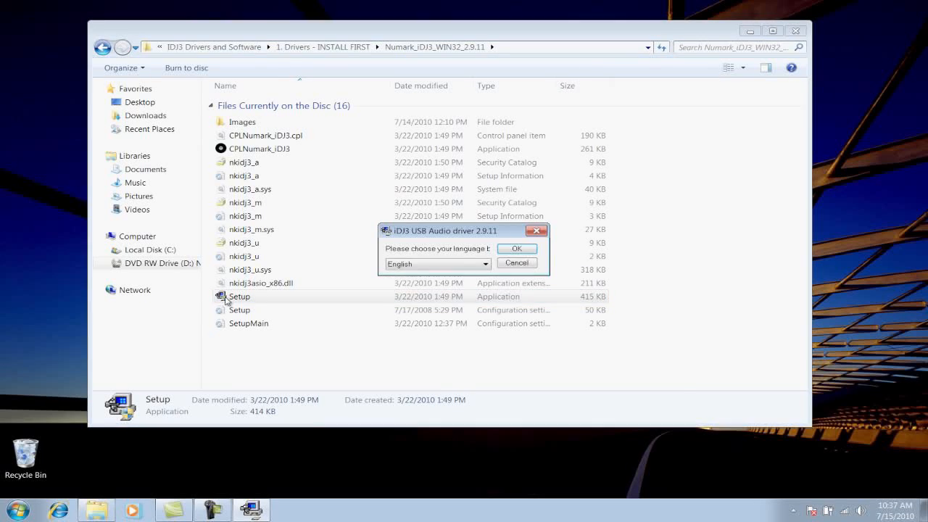
{"action": "left_click", "coordinate": [490, 263]}
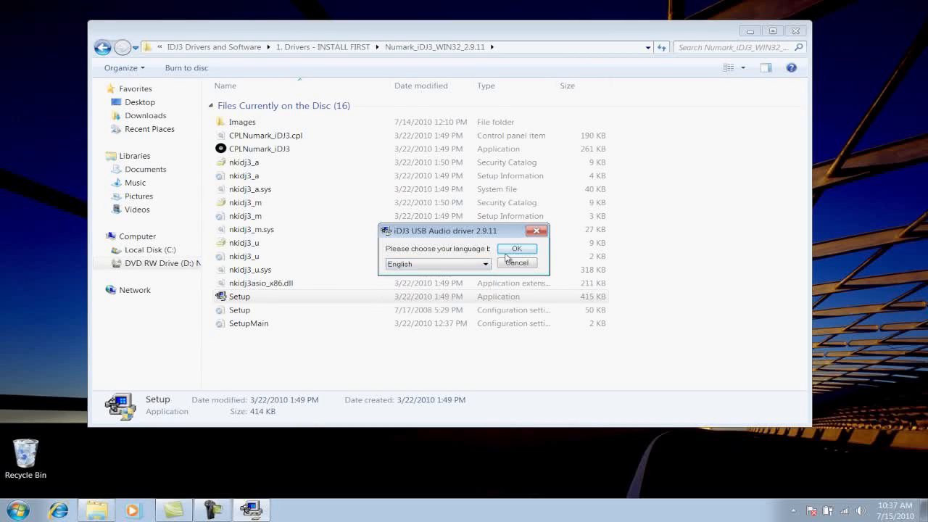
{"action": "left_click", "coordinate": [517, 249]}
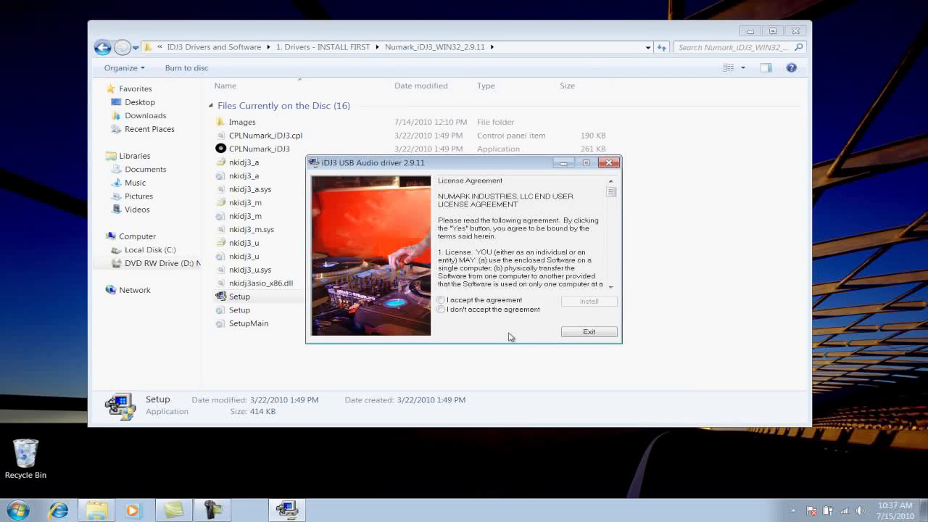
{"action": "left_click", "coordinate": [441, 300]}
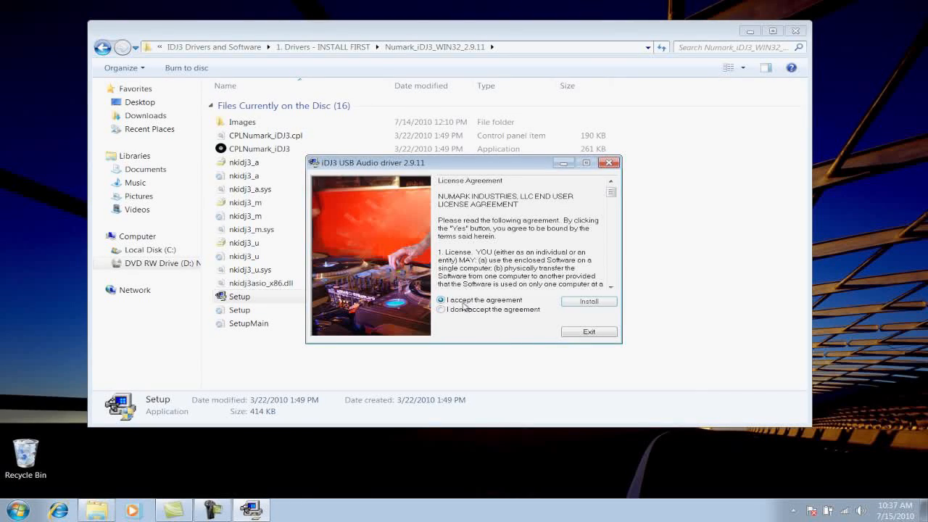
{"action": "left_click", "coordinate": [589, 301]}
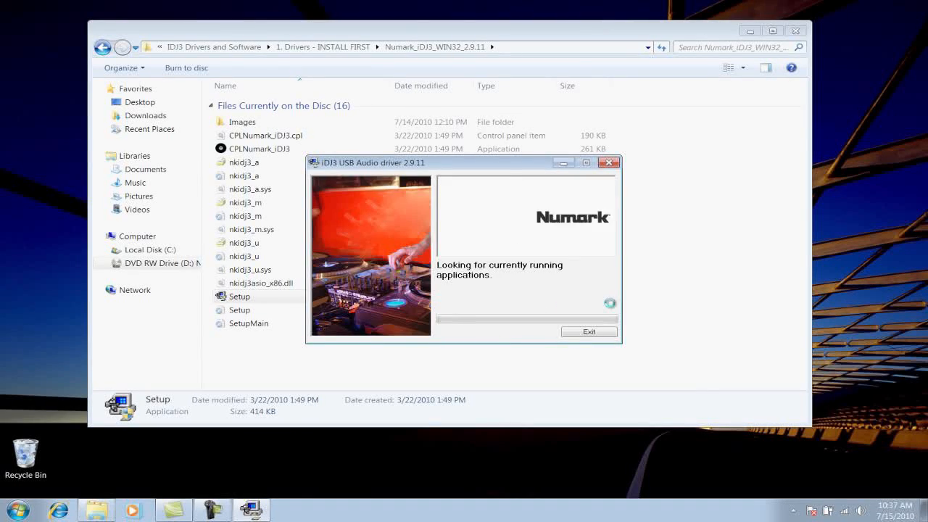